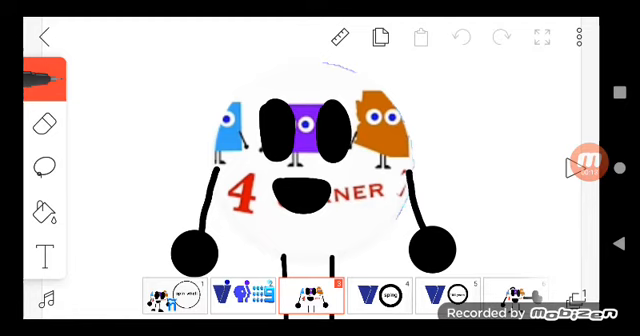
- Advance through the opening frames from frame 3 onward
left_click(246, 293)
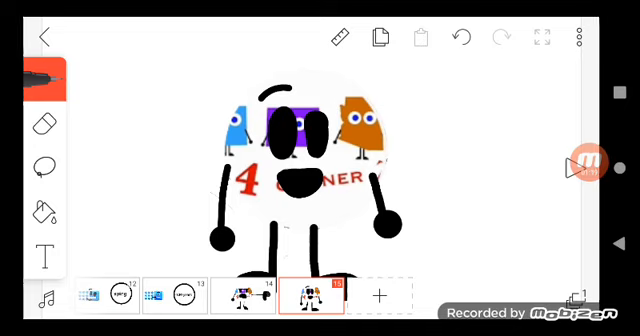
- Display frame 15, showing the ball character with brow line, lowered arms and feet
left_click(576, 164)
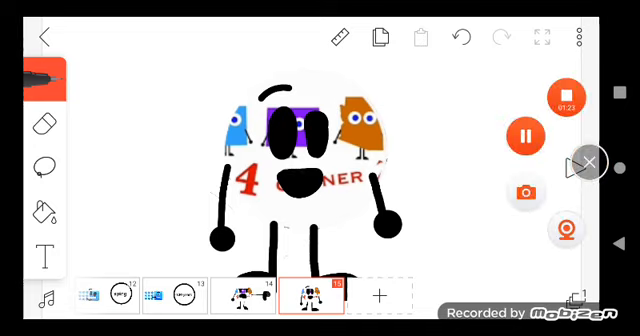